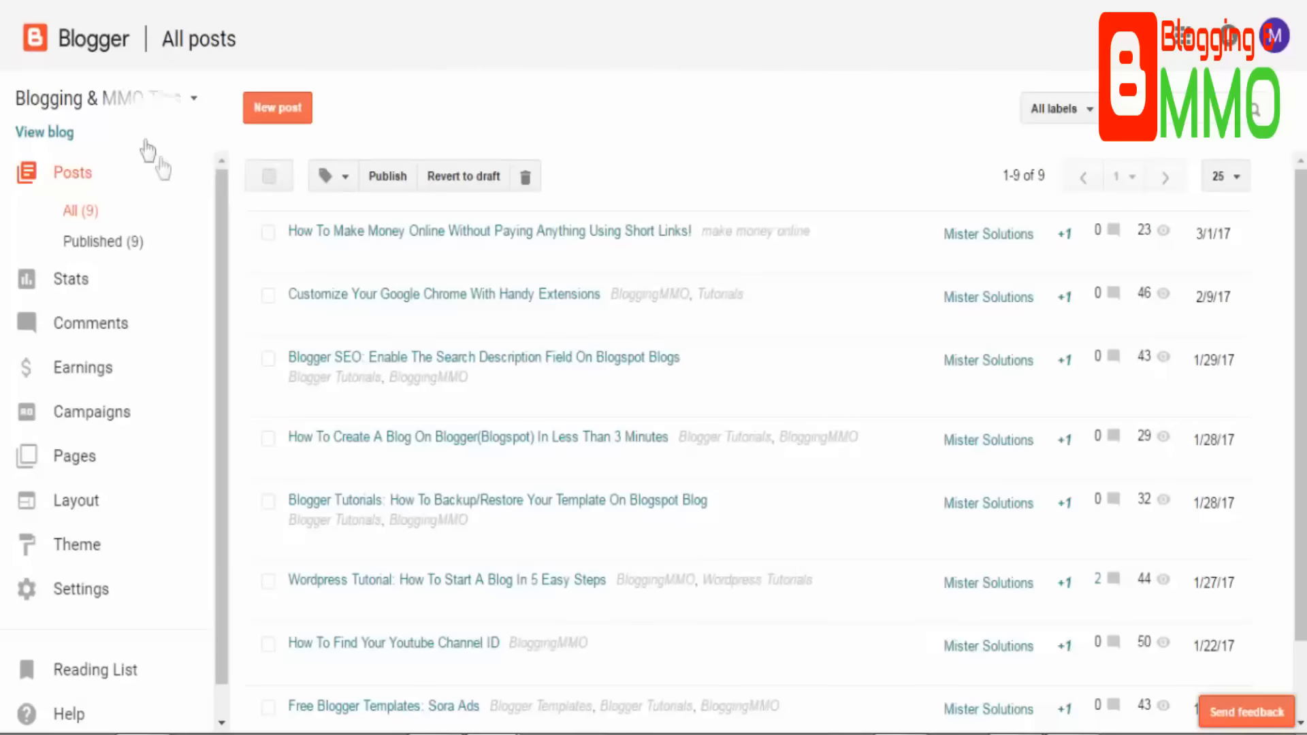
- From the blog-name dropdown, choose 'New blog...' at the bottom of the list
click(105, 99)
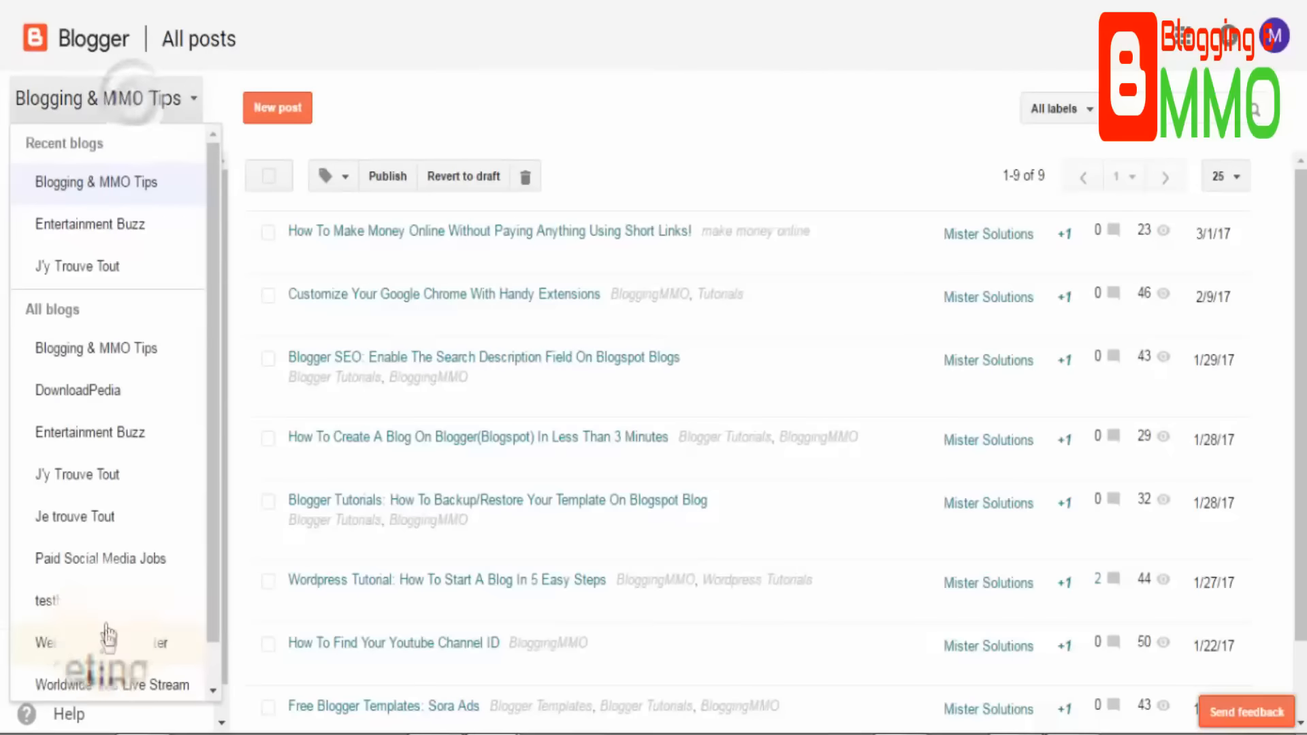
scroll(down, 3)
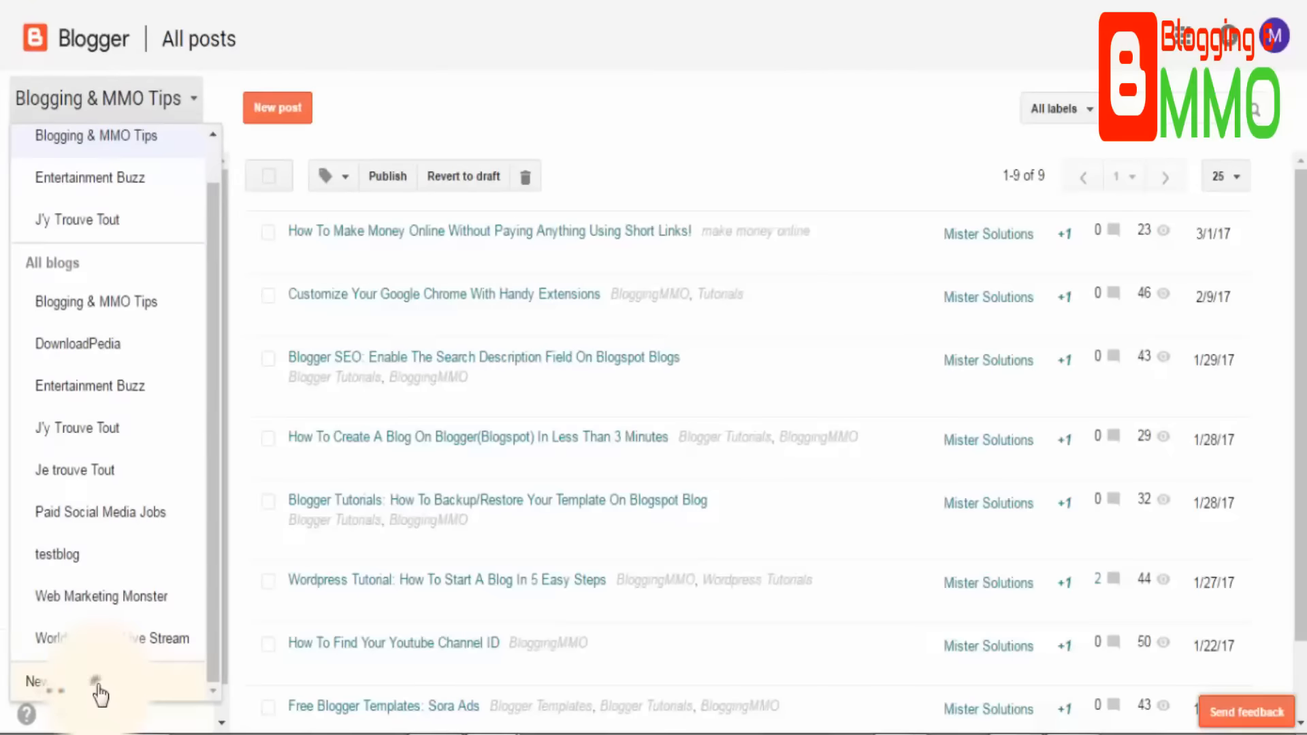
click(34, 681)
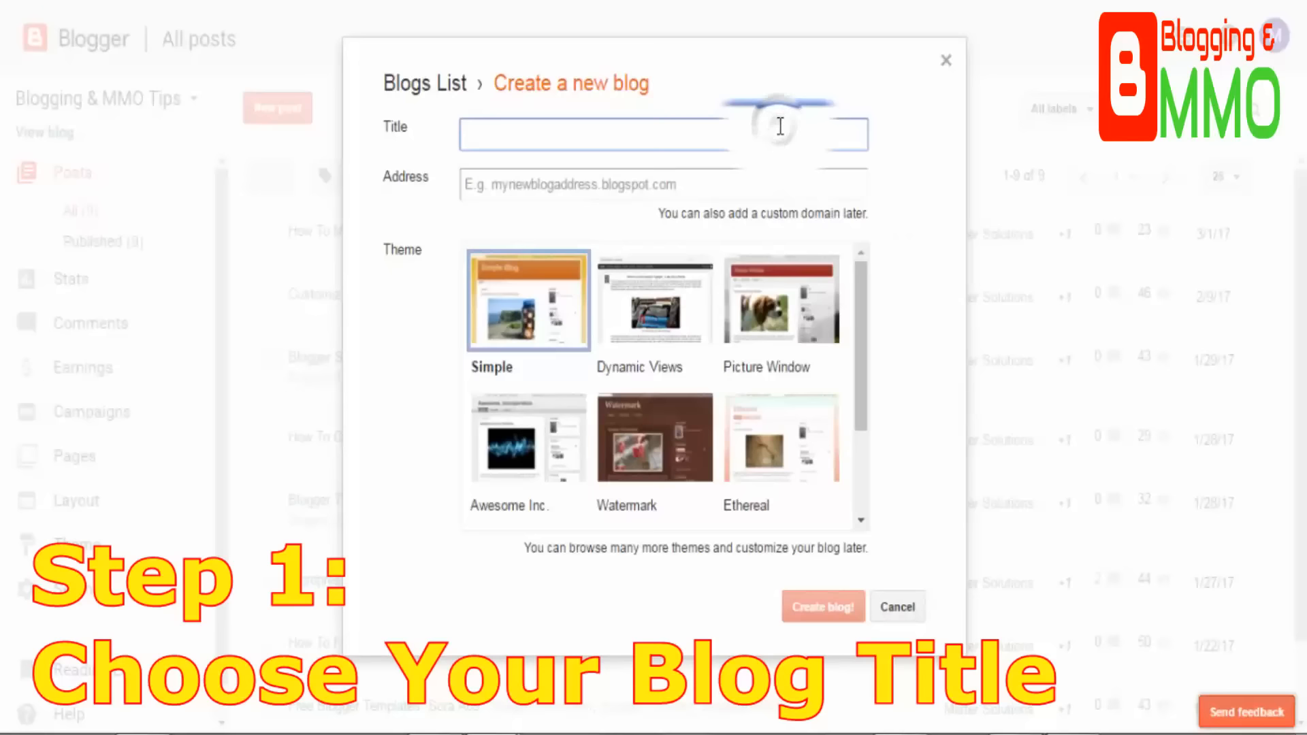
- Enter 'Your title' as the new blog's title
text(Your)
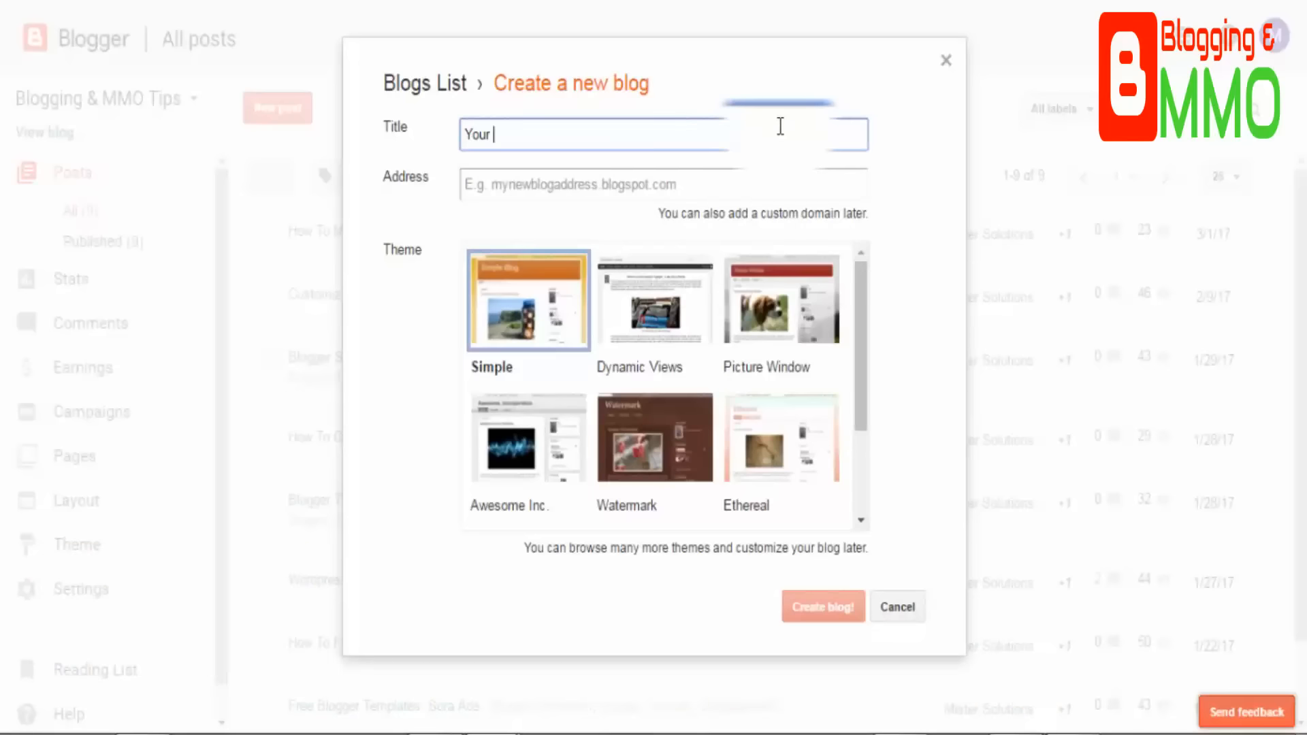
text(title)
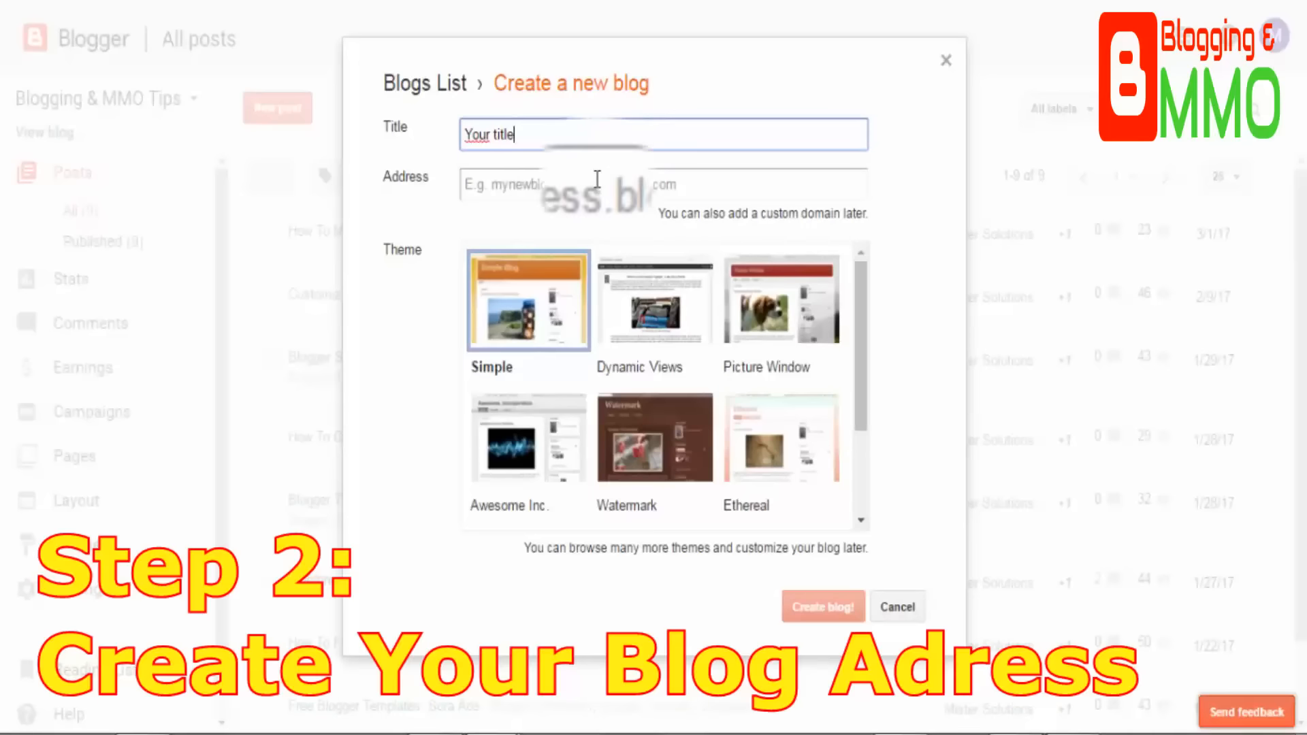
- Enter the address yourblogadress2017, replacing the unavailable first attempt
click(594, 184)
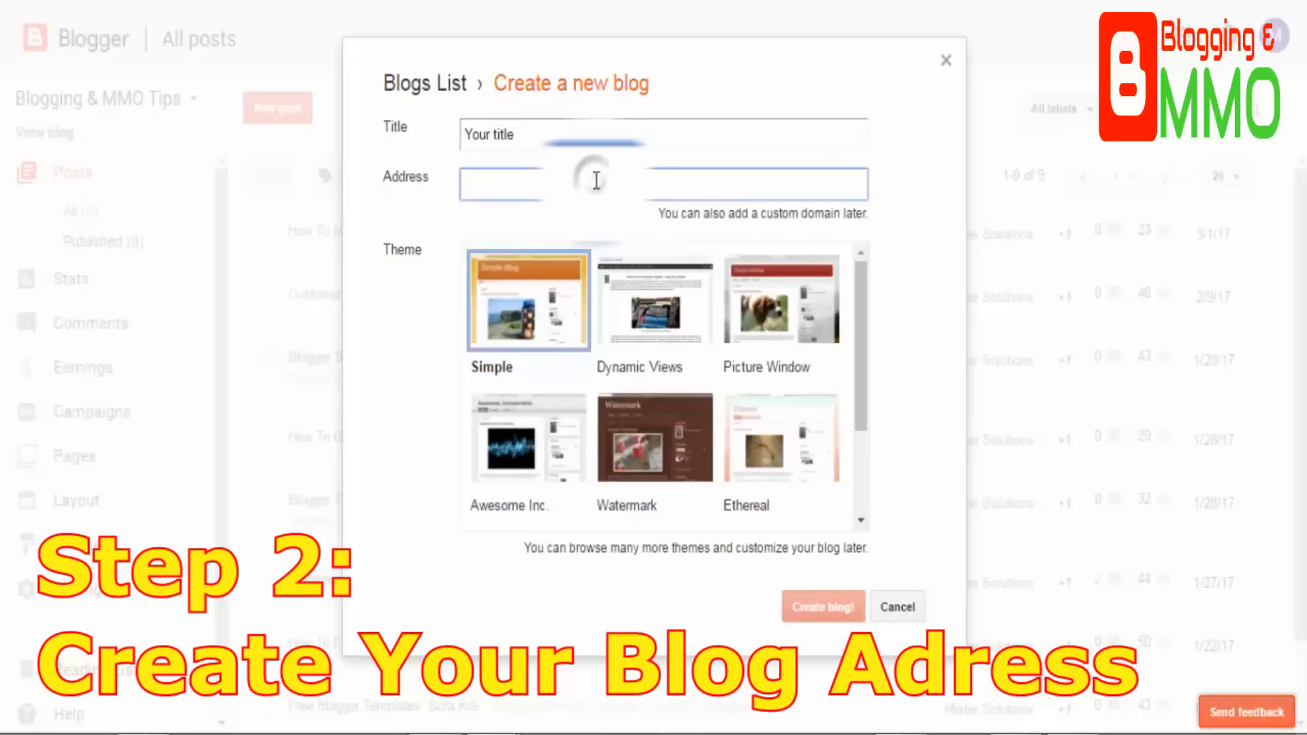
text(yourblogadre)
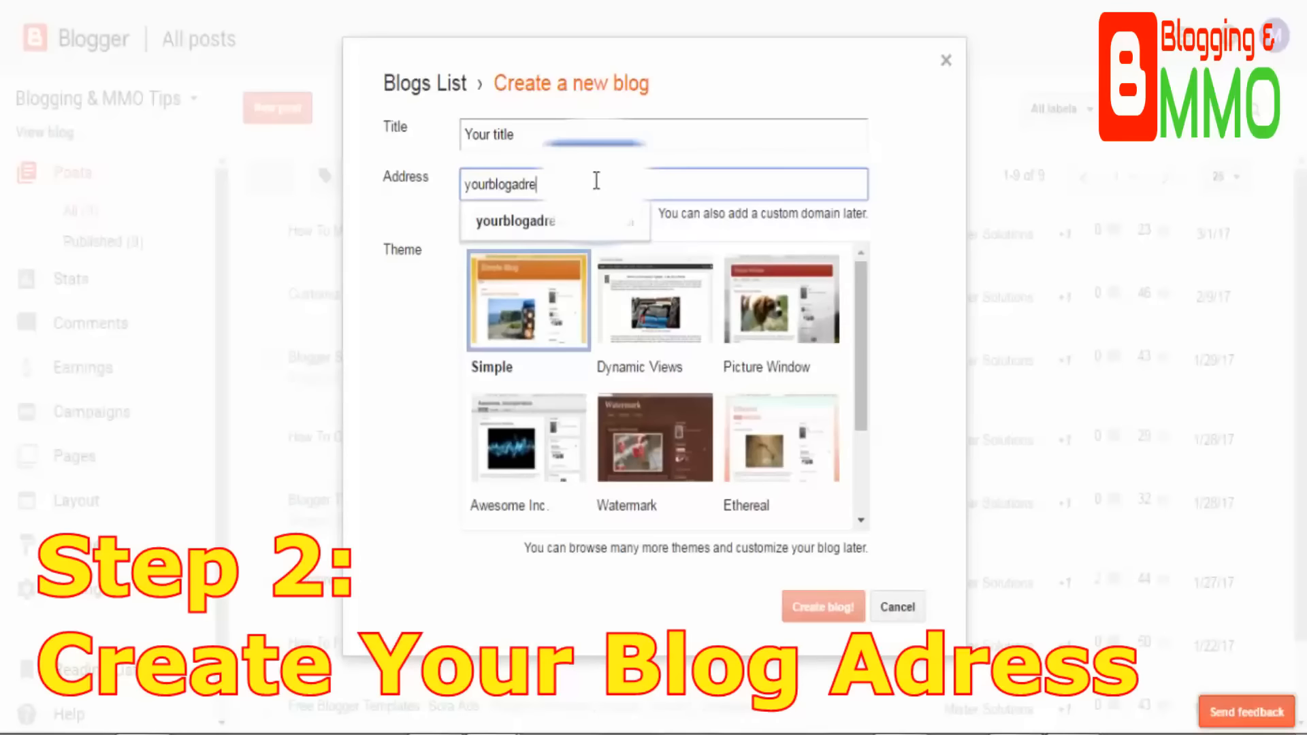
text(ss.blogspot.com)
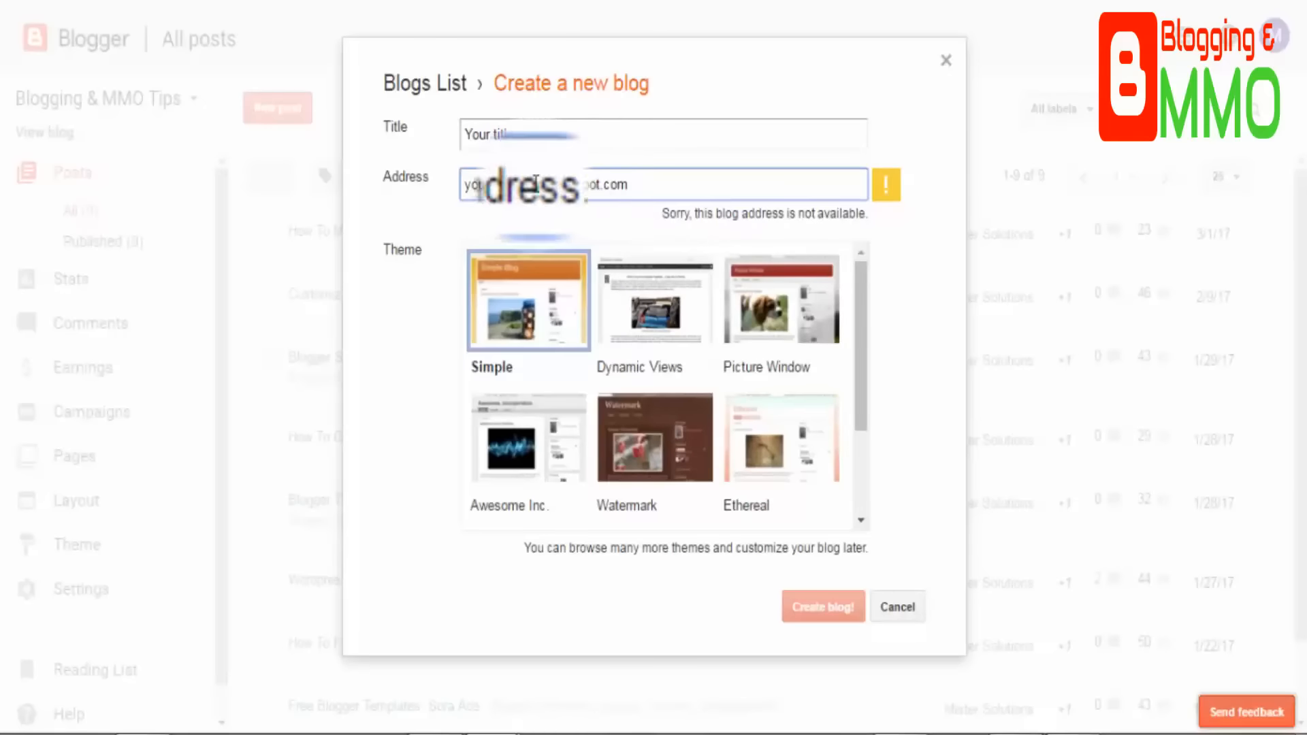
text(yourblogadress2017)
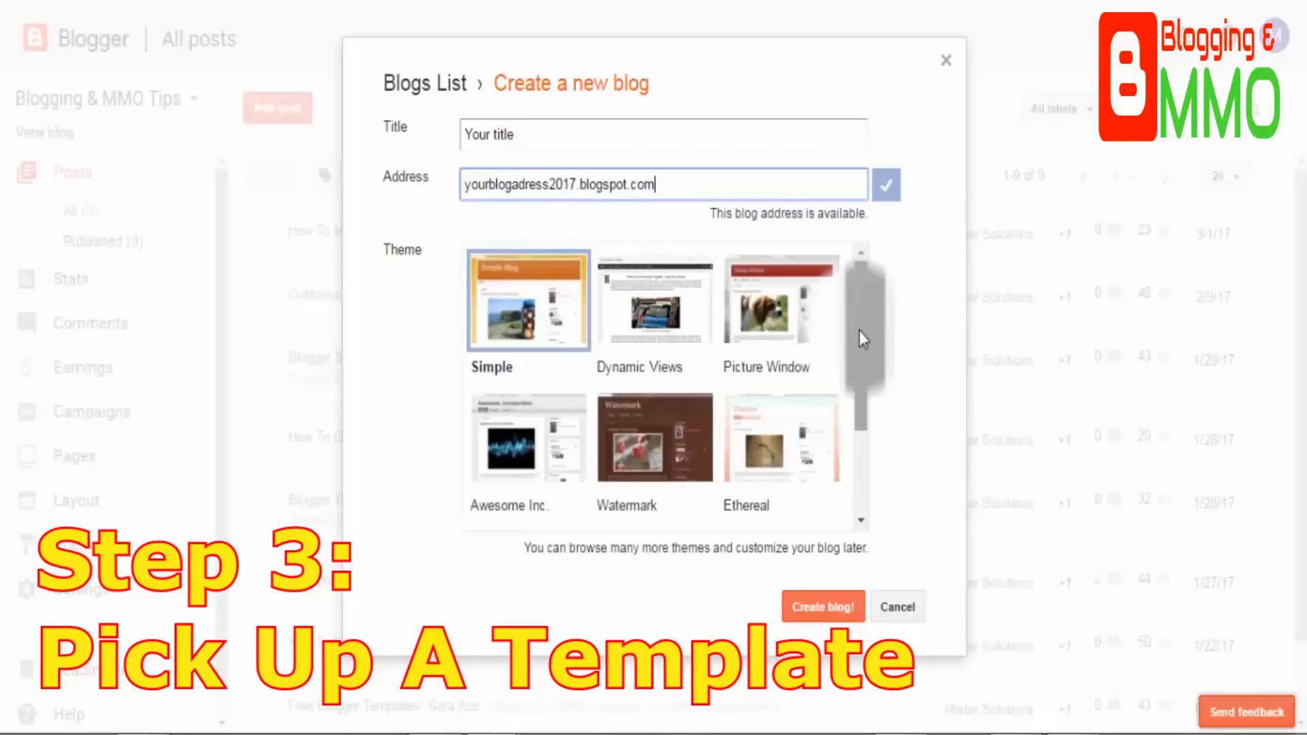
- Select the Travel theme and submit 'Create blog!'
scroll(down, 3)
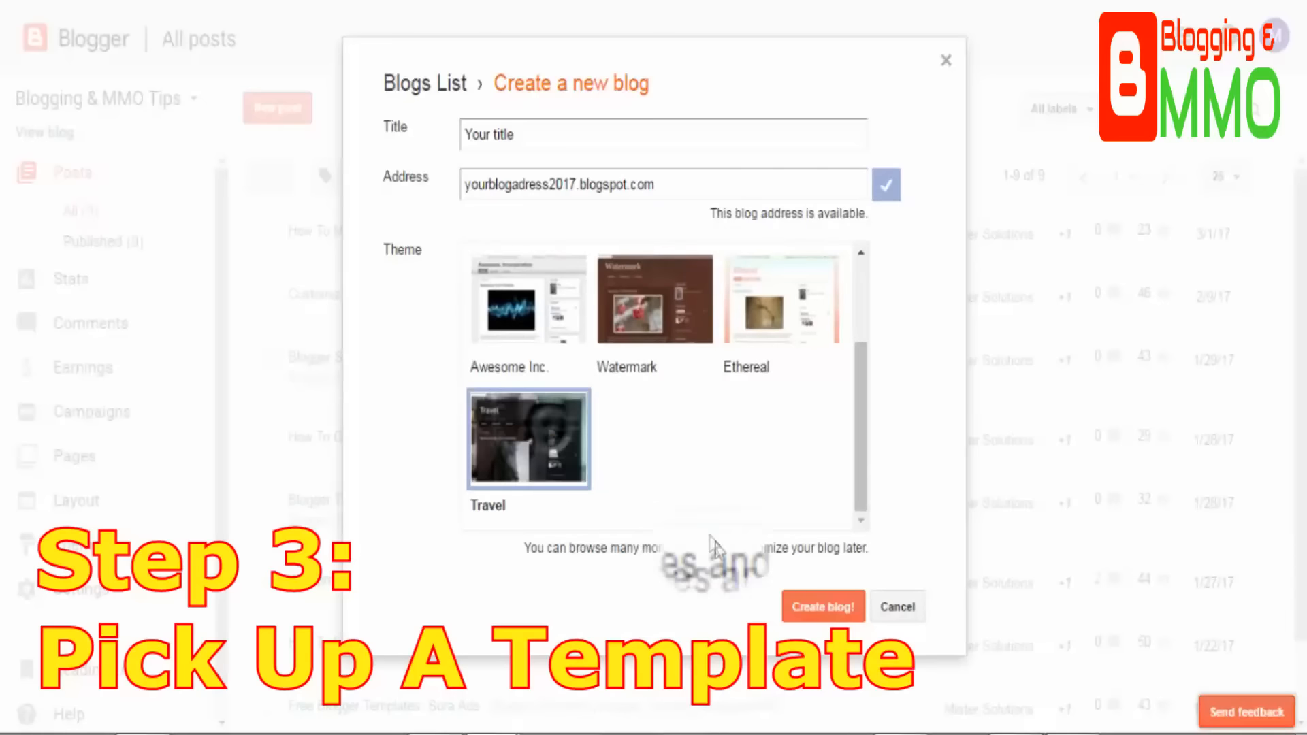
click(823, 607)
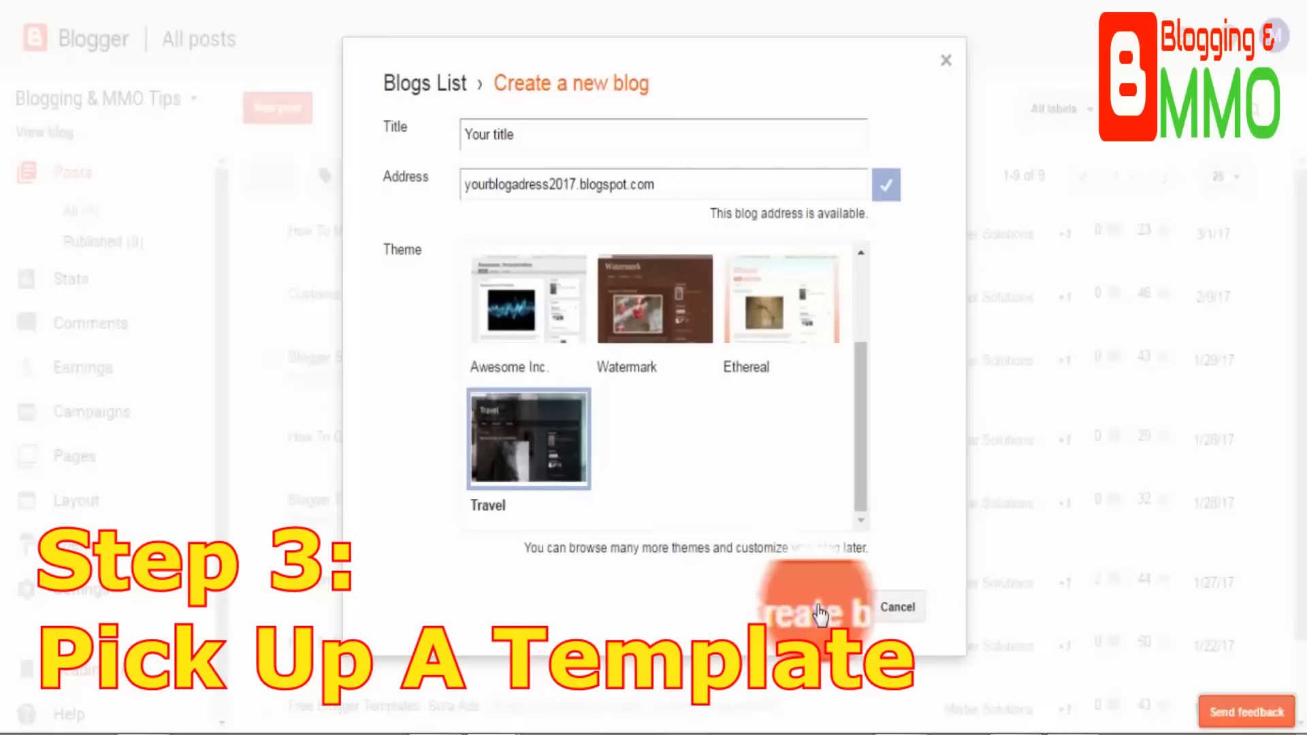
click(822, 607)
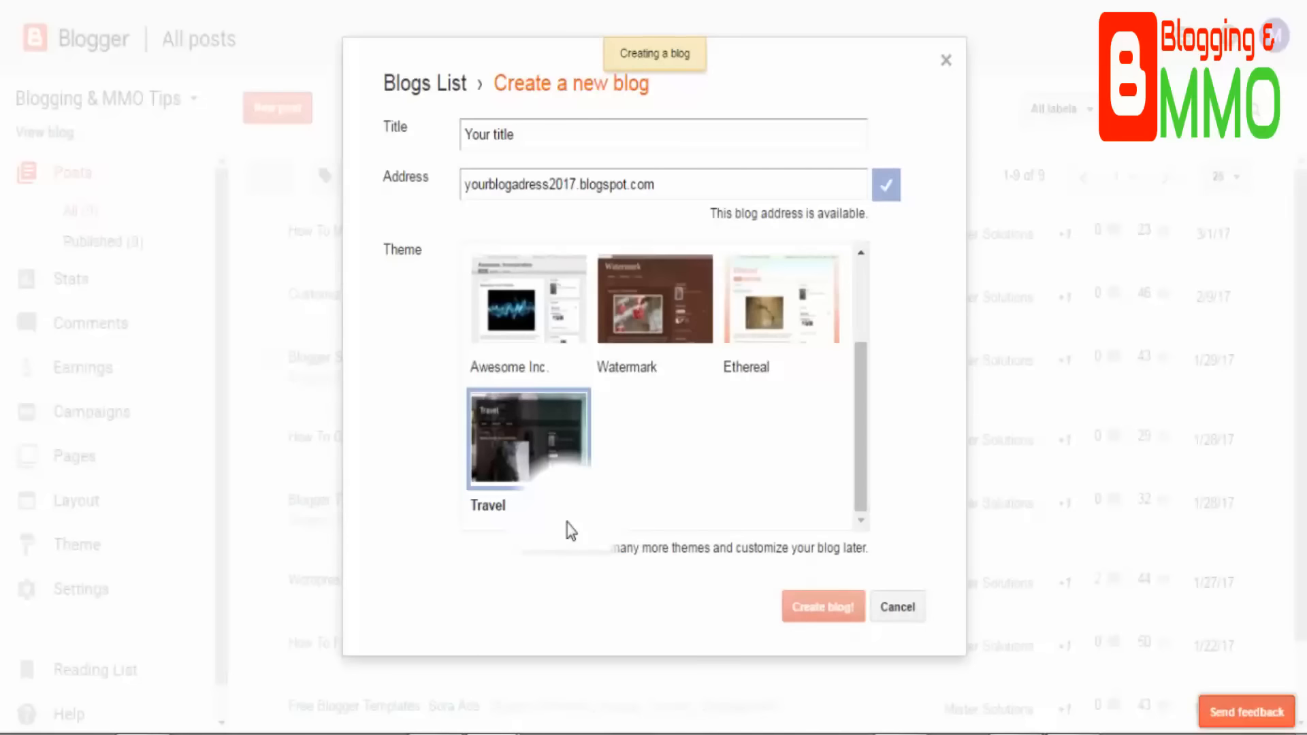
- Let the 'Your title' blog finish creating and land on its empty All posts dashboard
click(823, 607)
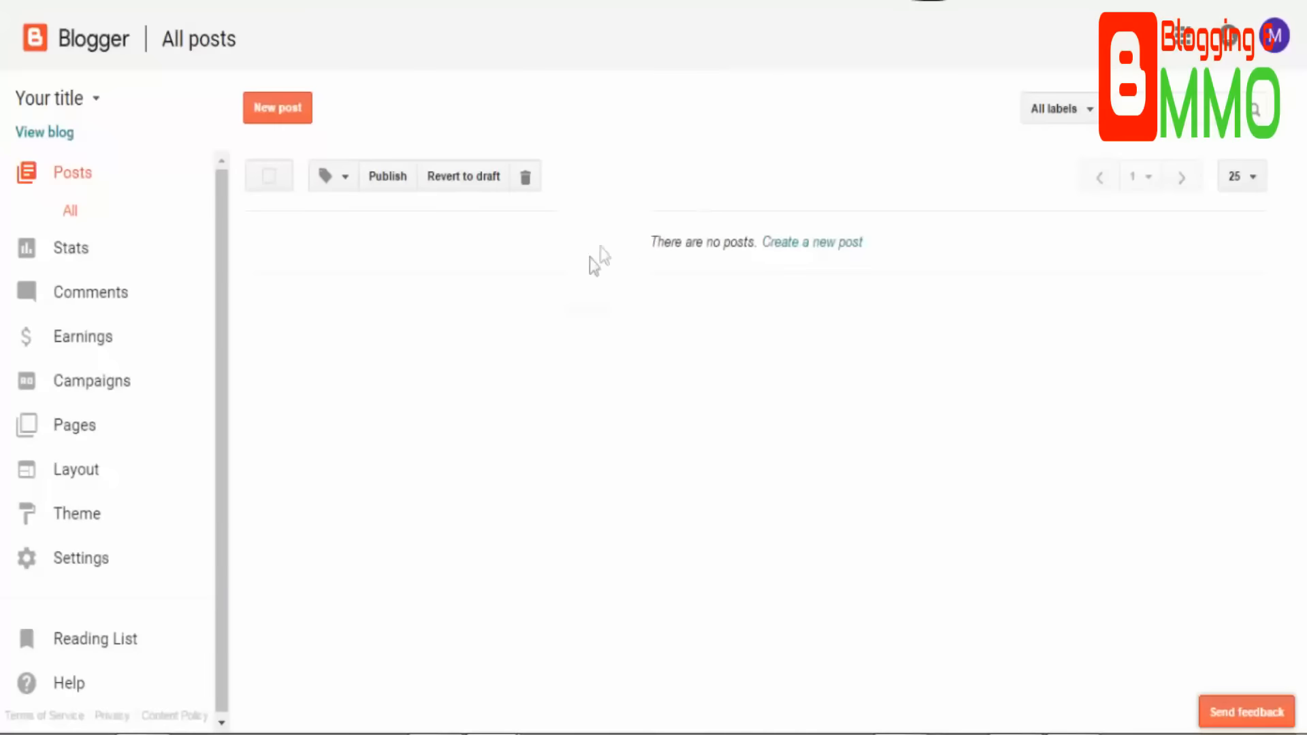
mouse_move(571, 383)
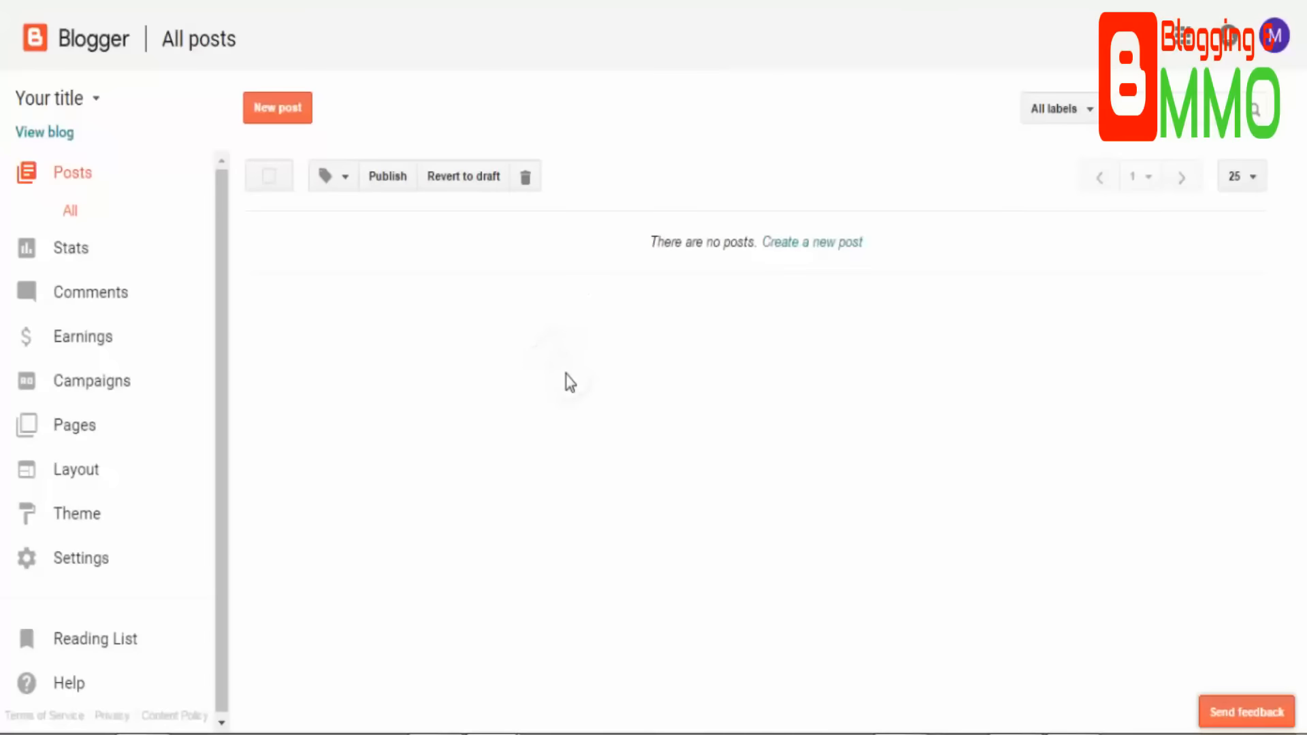